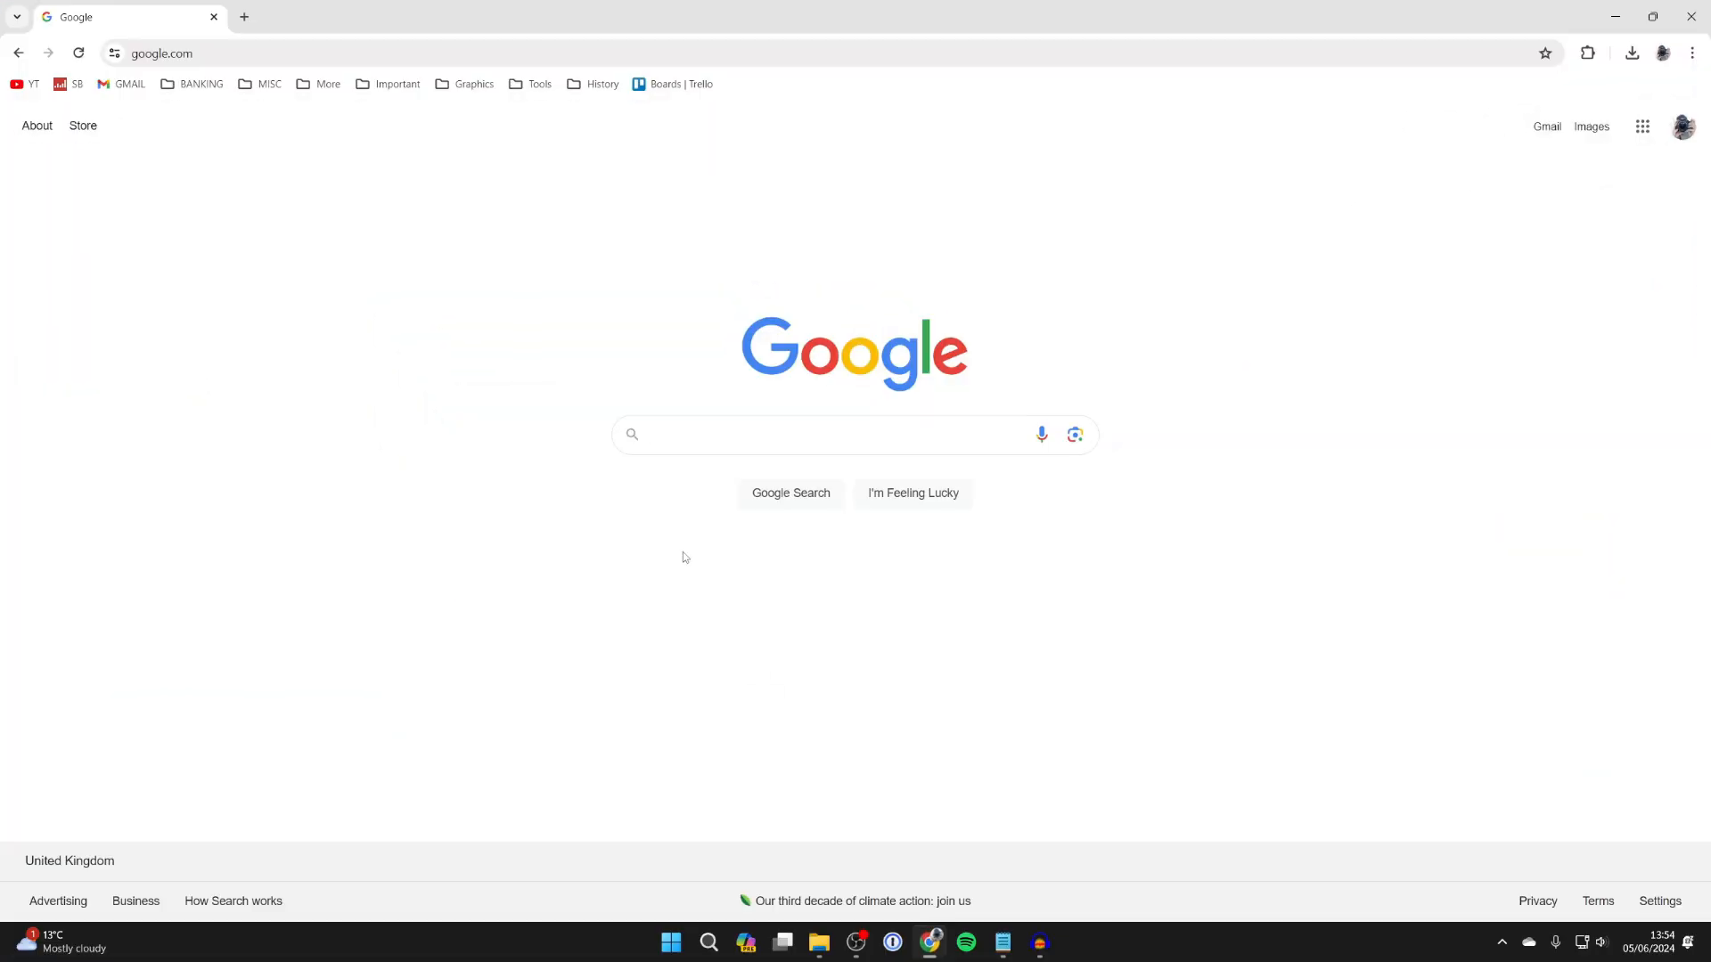
{"action": "mouse_move", "coordinate": [692, 449]}
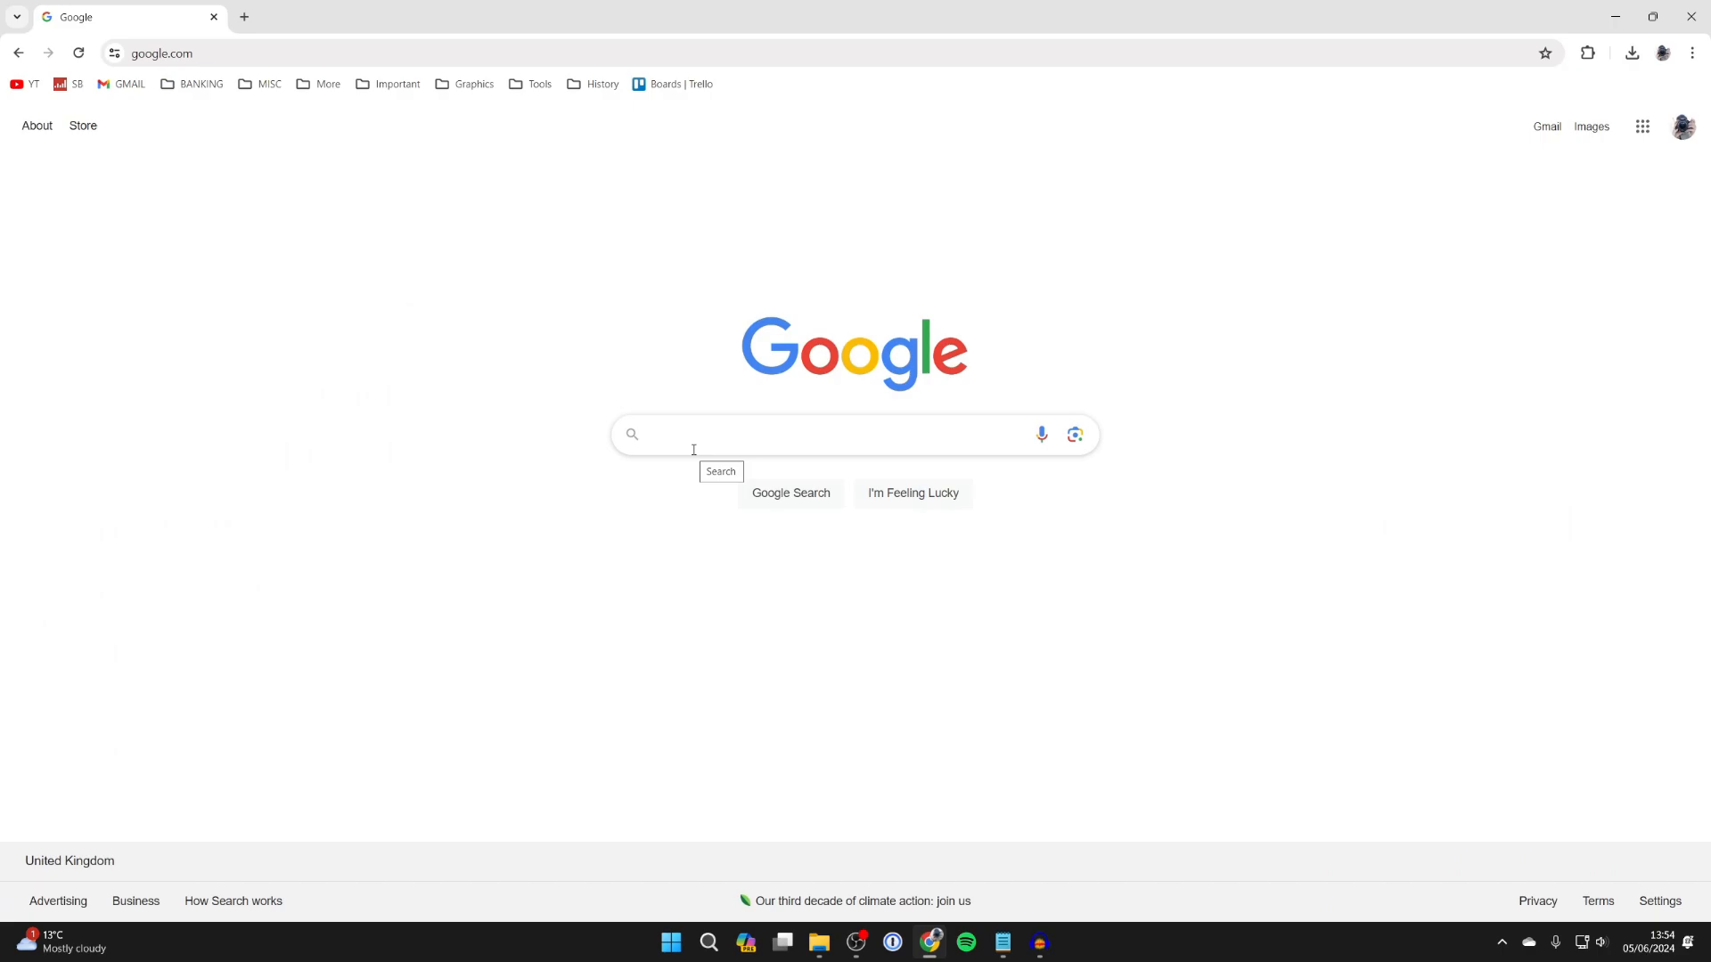
Search Google for 'discord'.
{"action": "type", "text": "discord"}
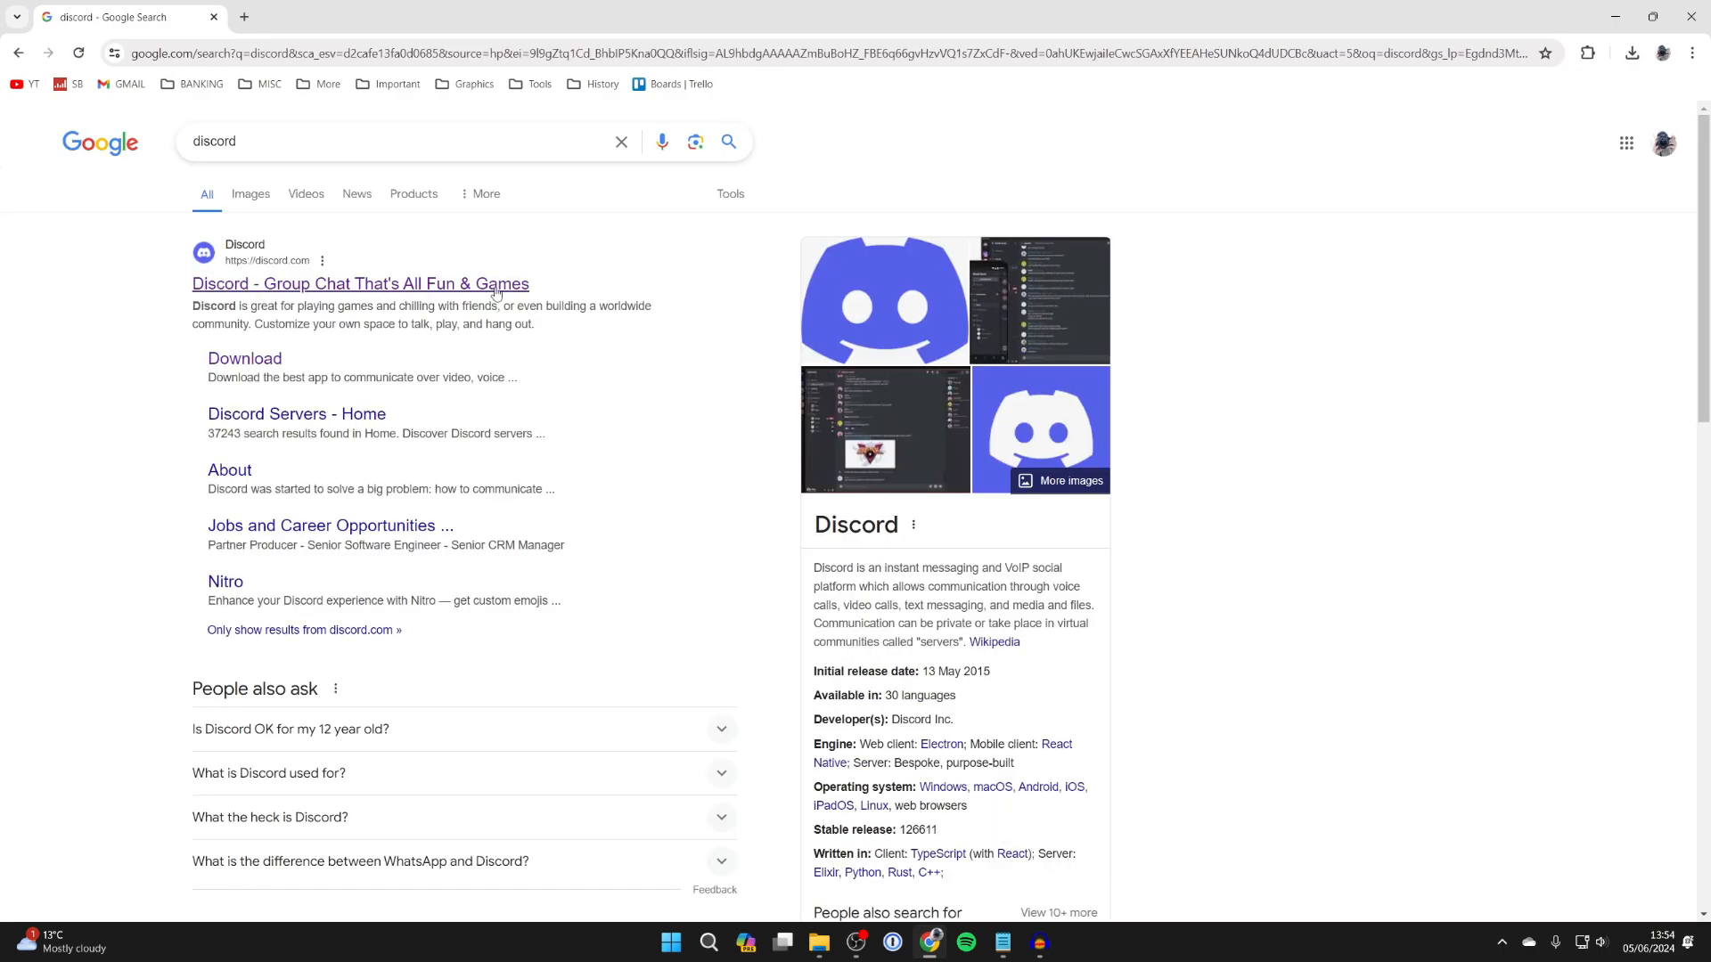
Open the official Discord site from the results and go to its login page.
{"action": "left_click", "coordinate": [360, 283]}
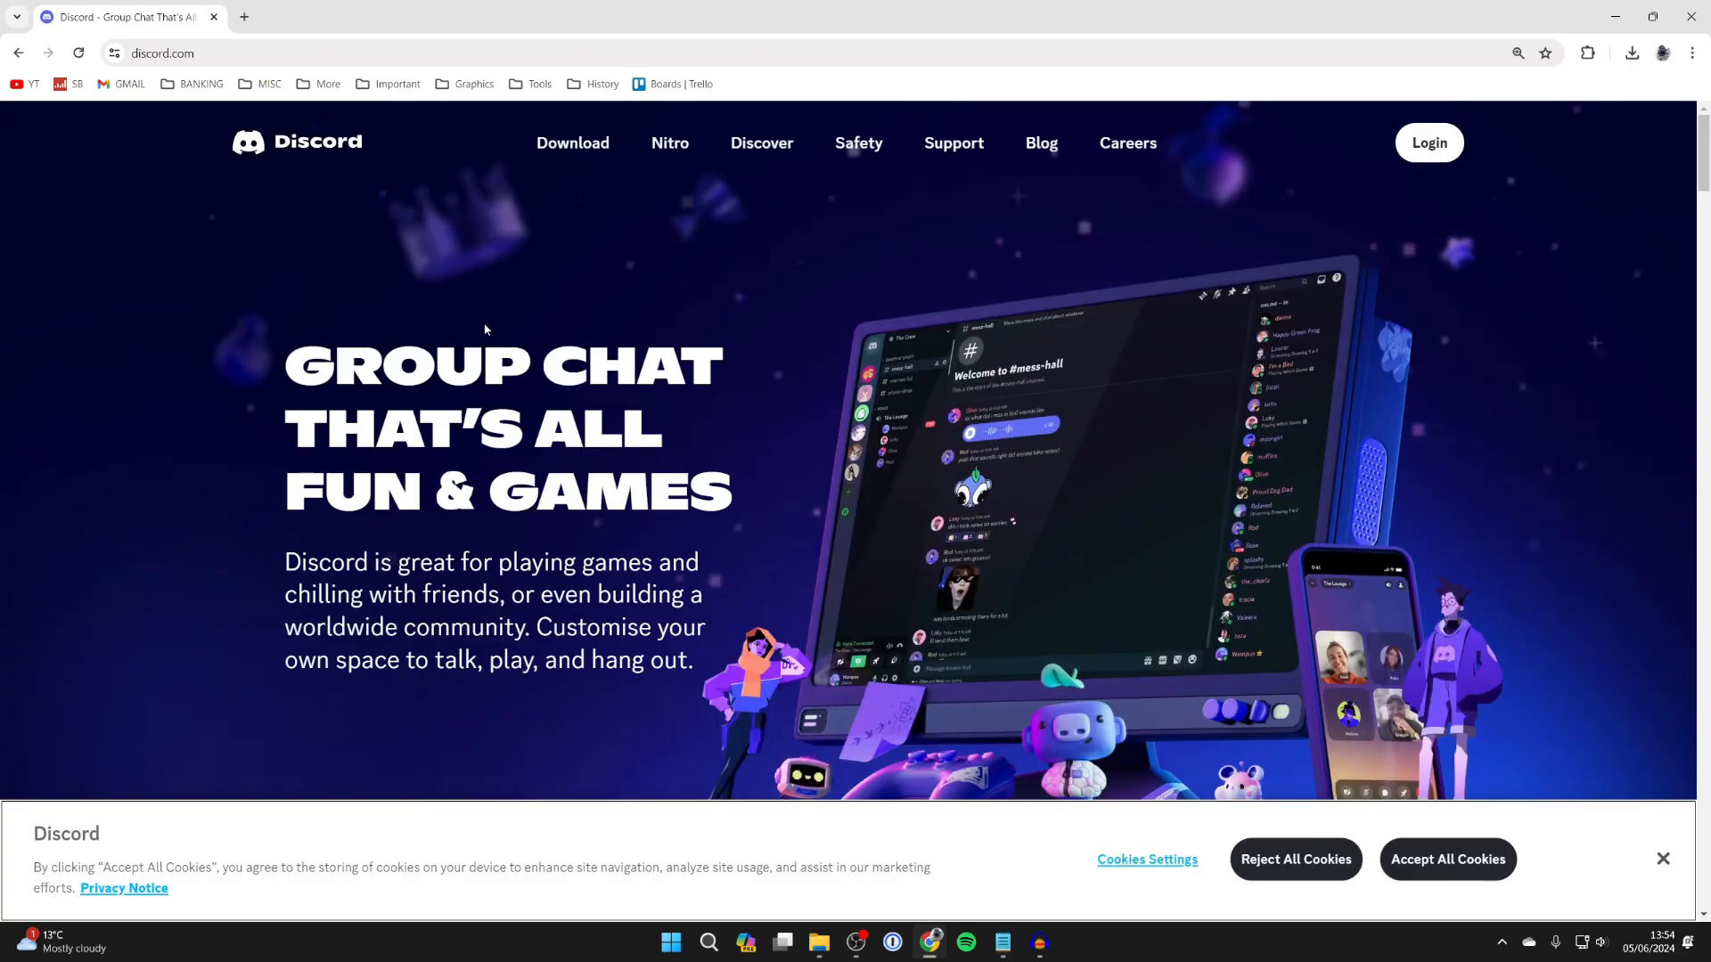
{"action": "mouse_move", "coordinate": [1429, 143]}
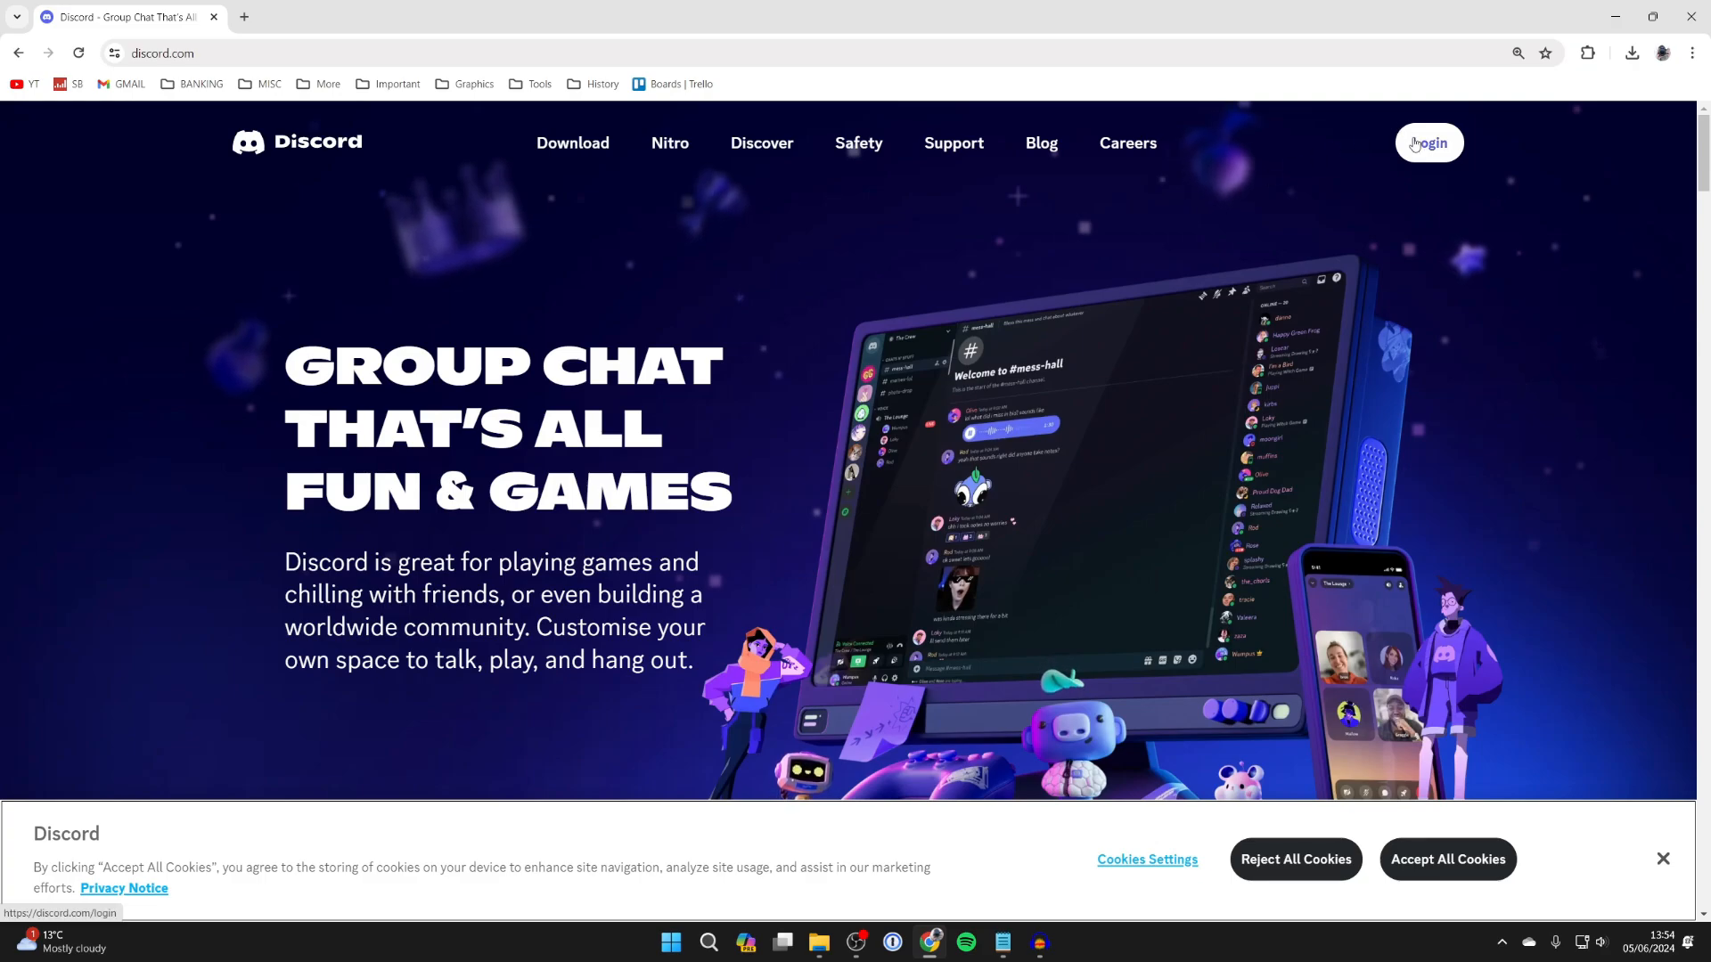
{"action": "left_click", "coordinate": [1428, 142]}
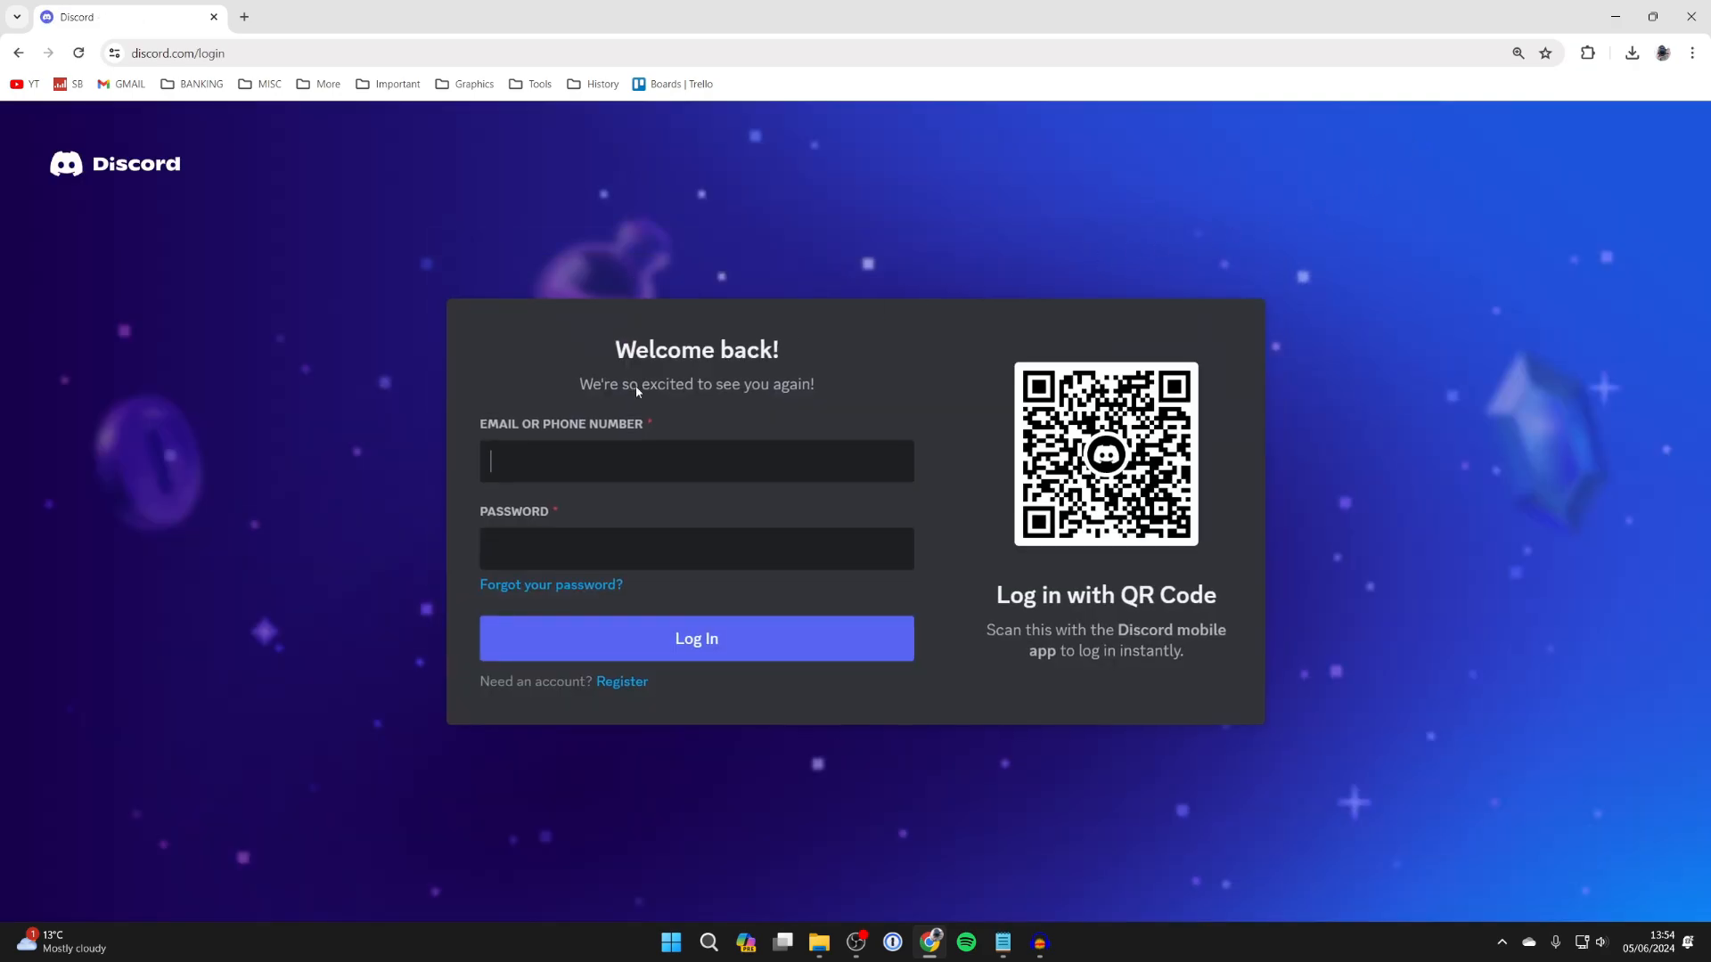
{"action": "mouse_move", "coordinate": [612, 677]}
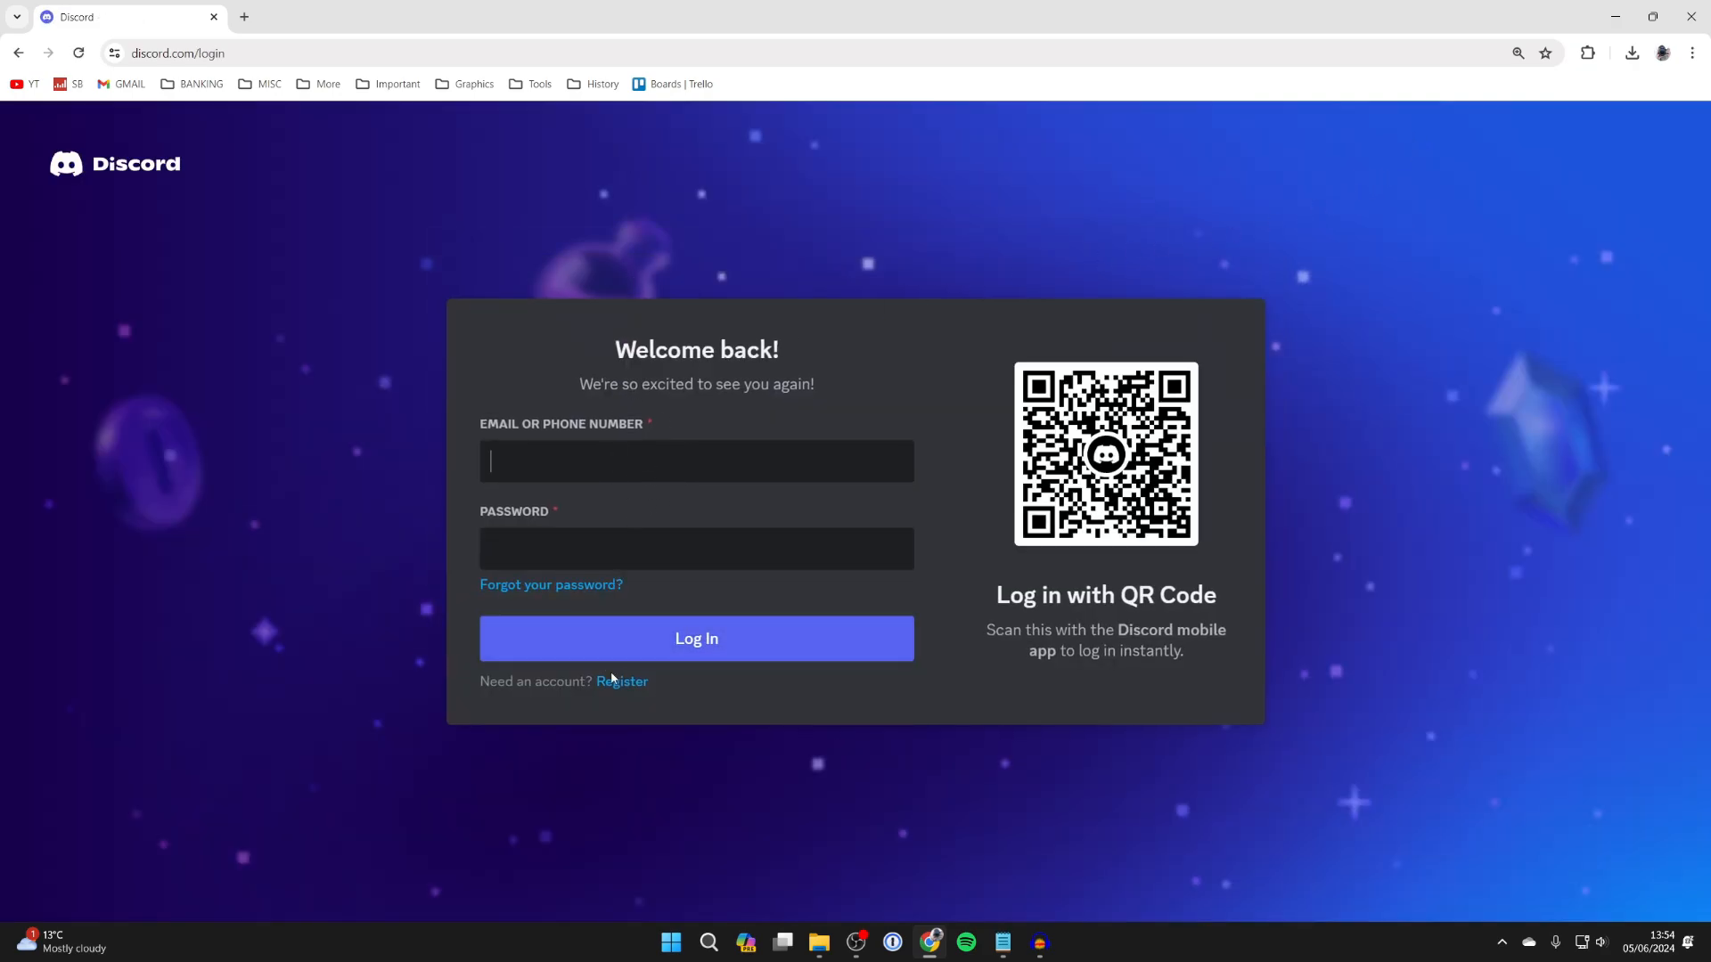
Register a new account with display name 'Tuck' and username 'tukcerguiderealm', then submit.
{"action": "left_click", "coordinate": [621, 681]}
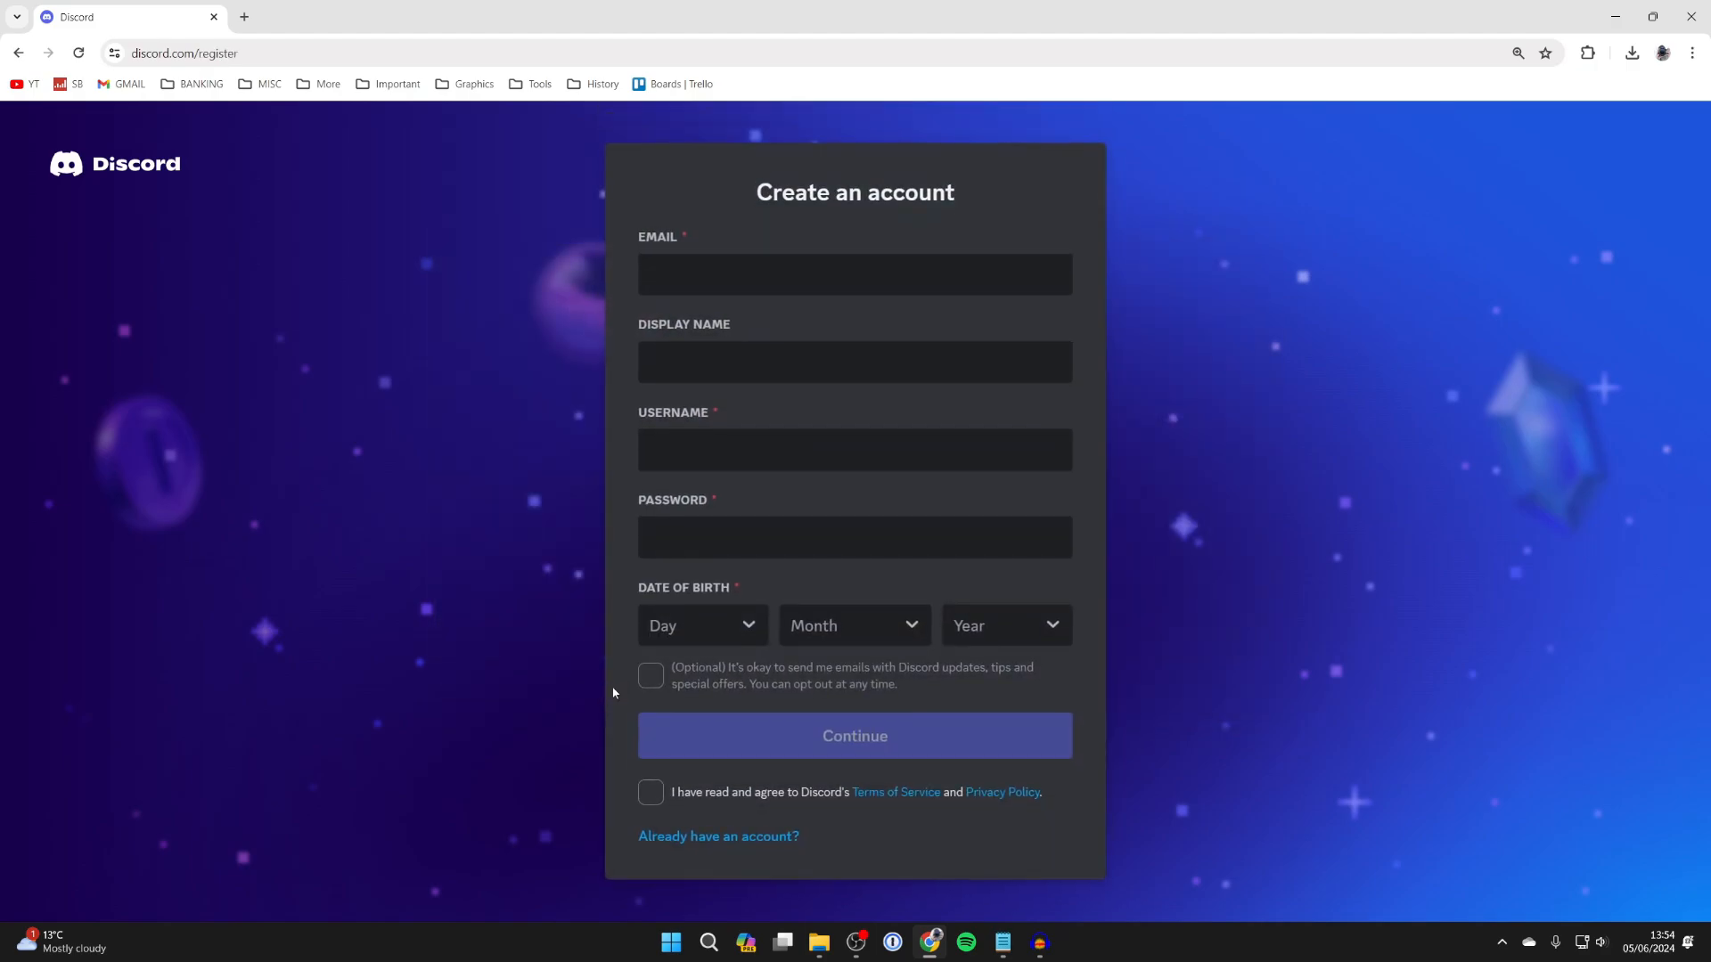
{"action": "left_click", "coordinate": [854, 274]}
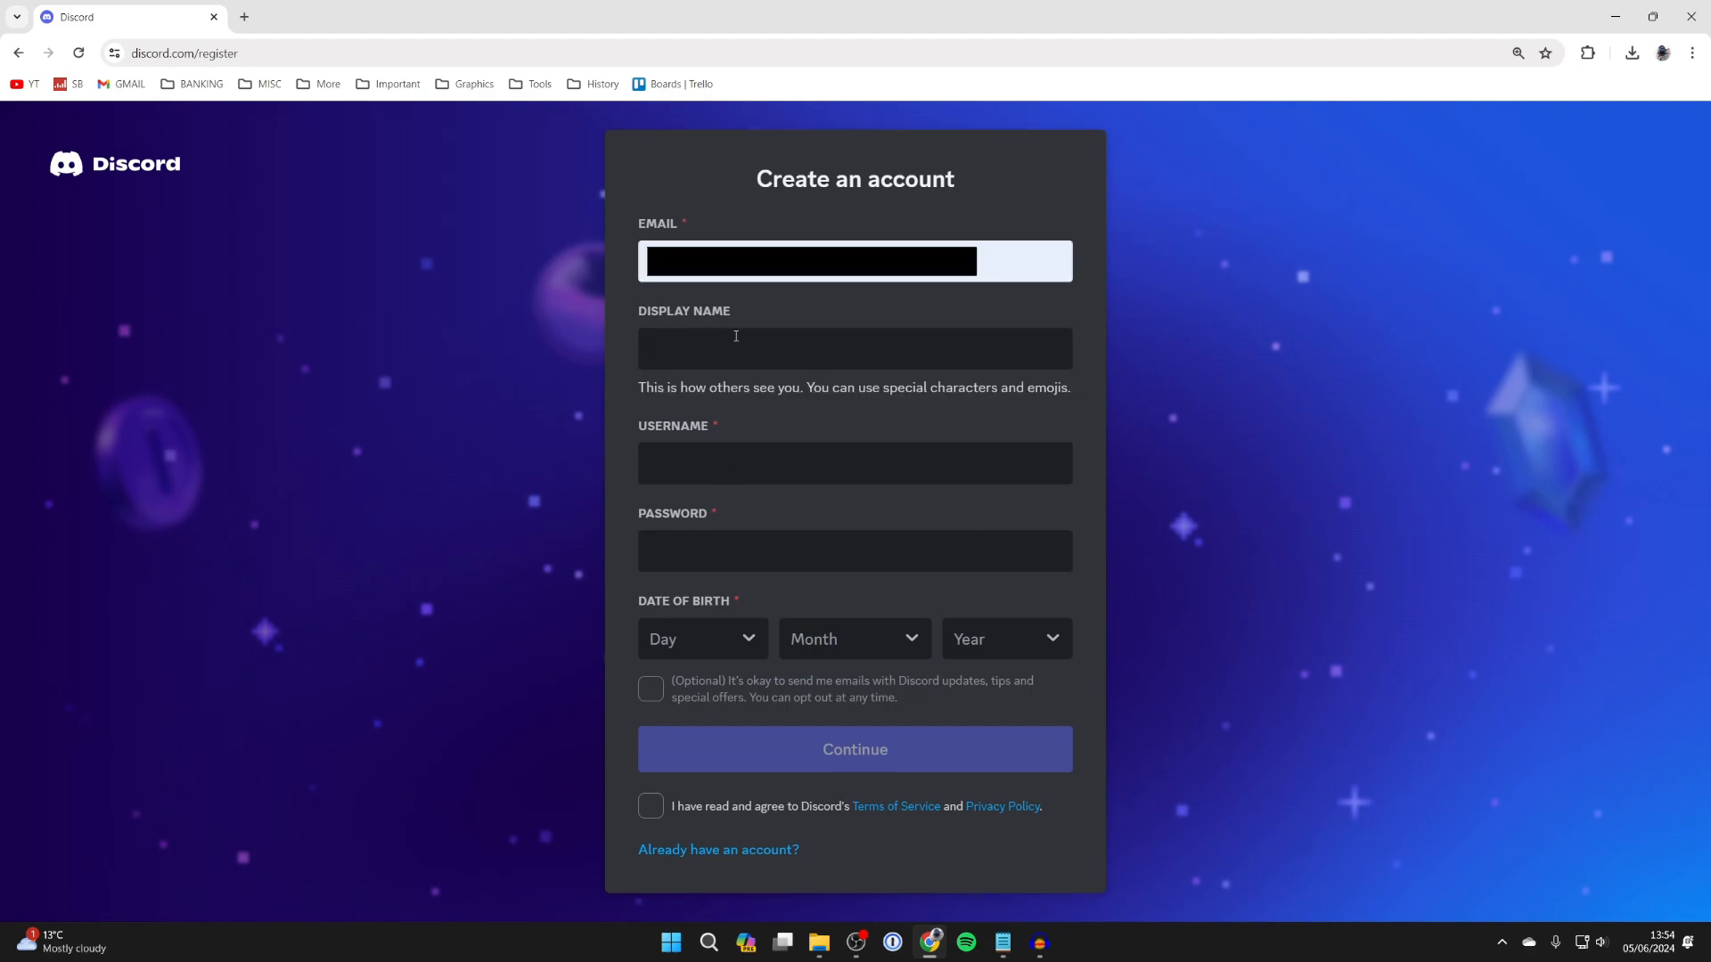
{"action": "type", "text": "Tucker"}
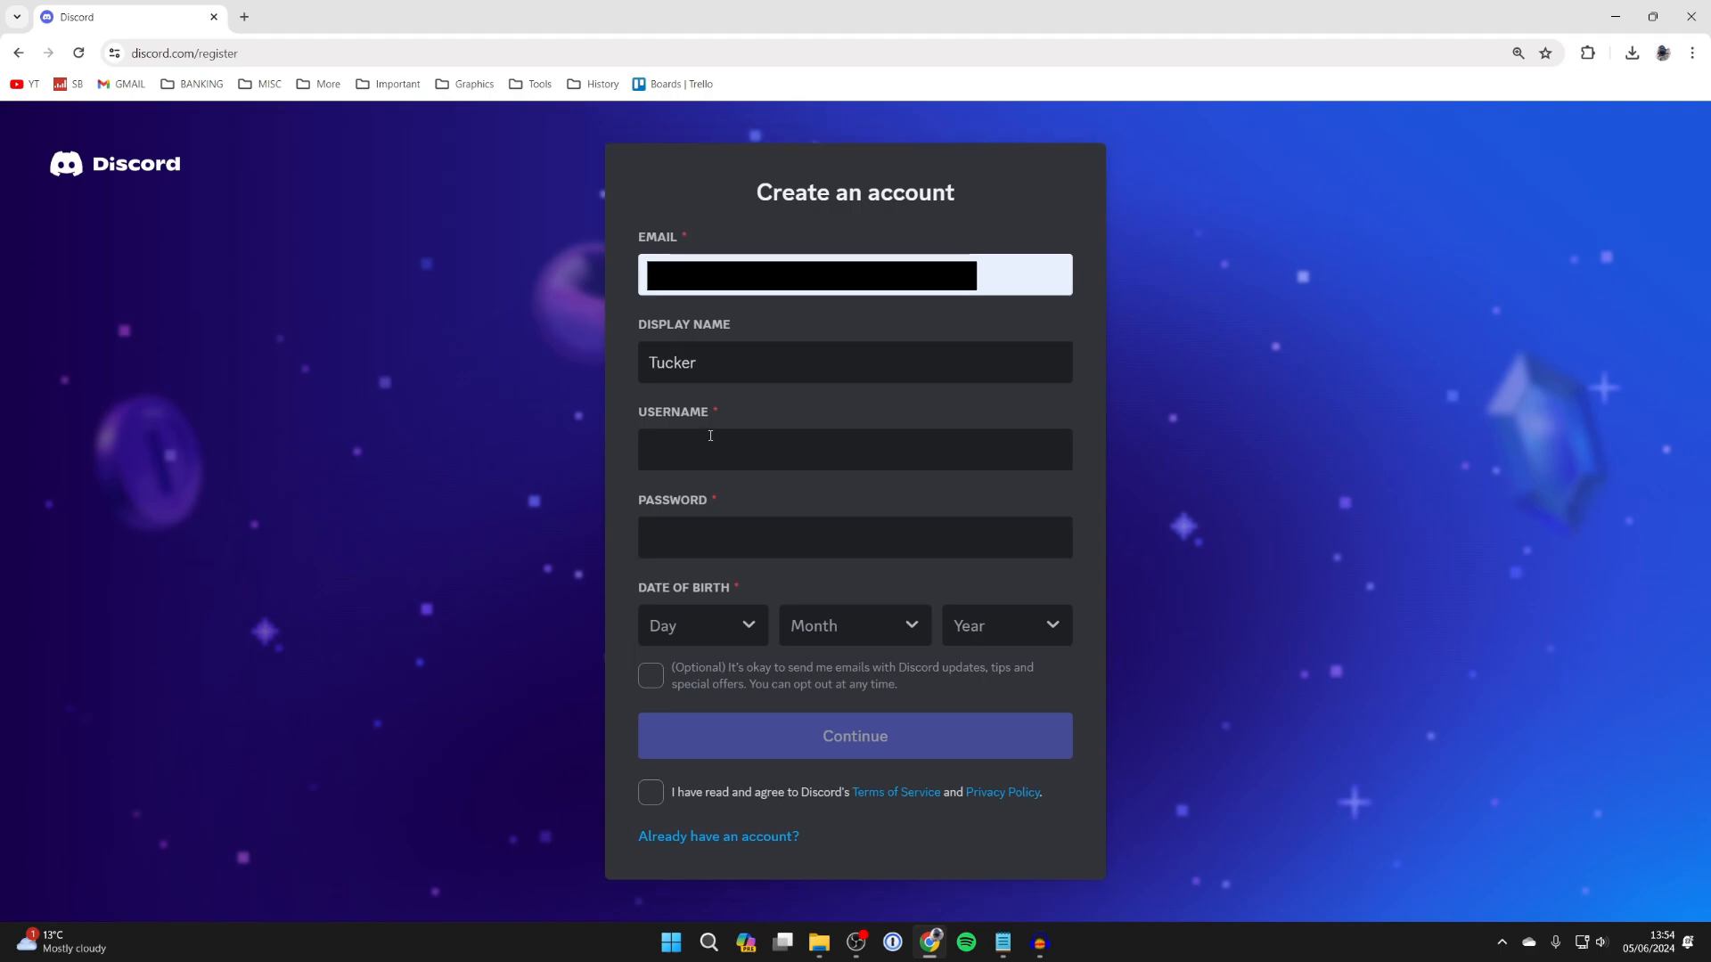
{"action": "type", "text": "tukcerguiderealm"}
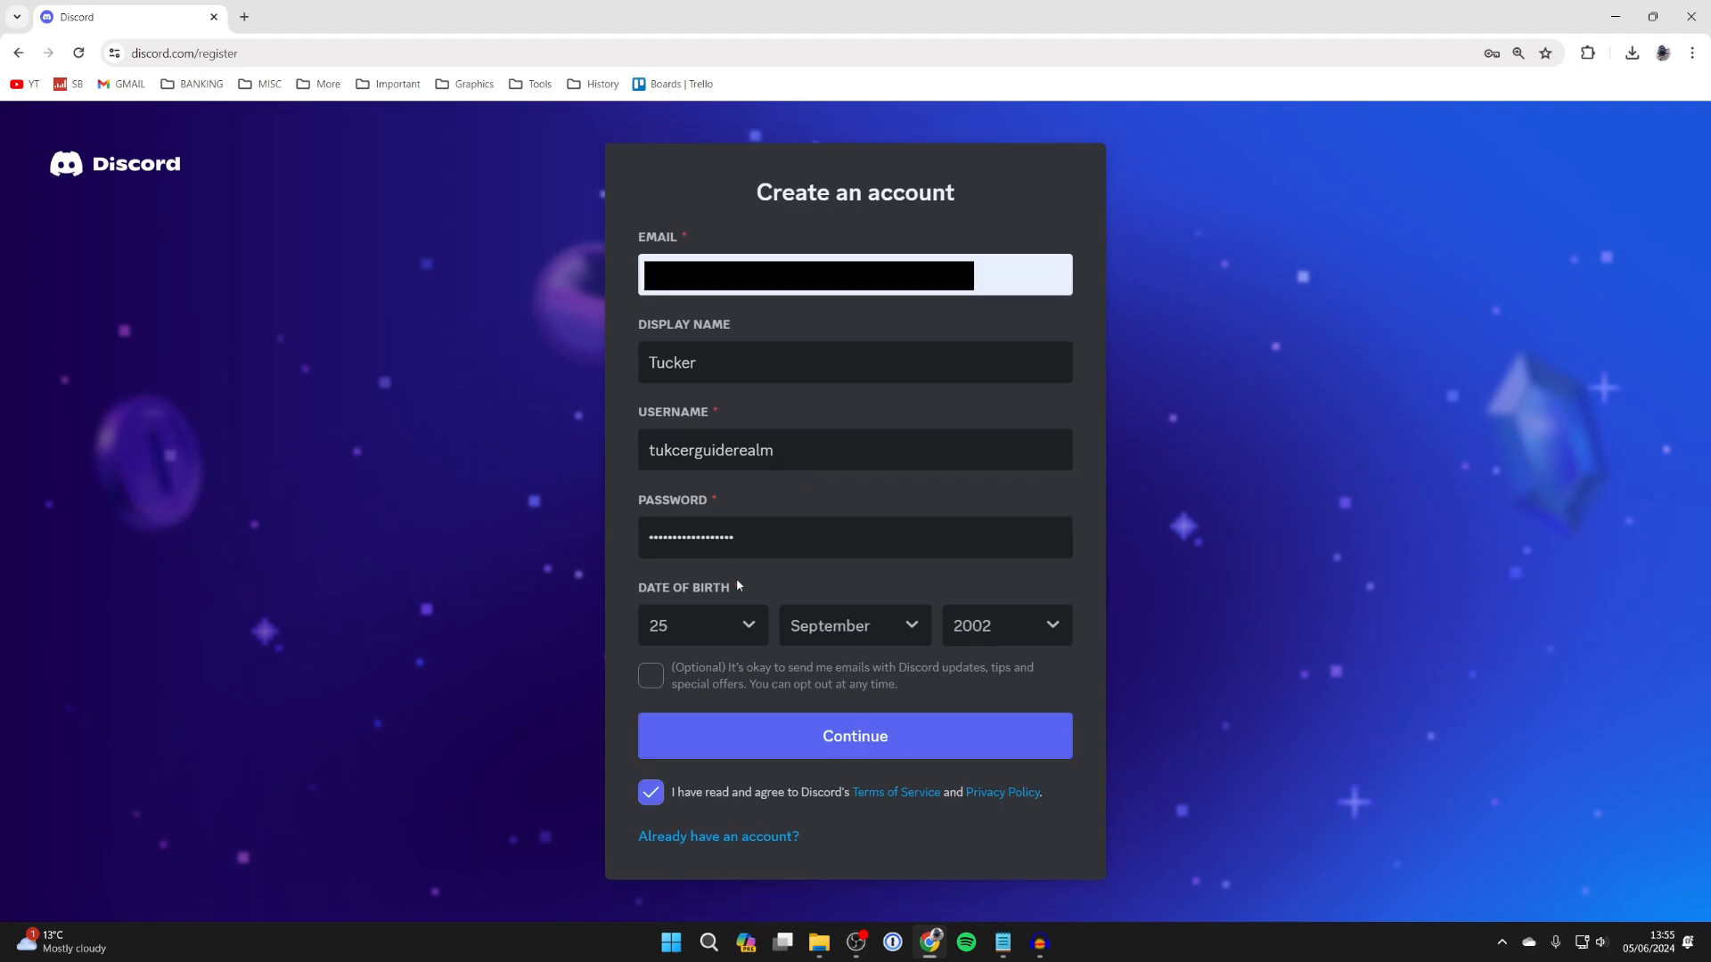
{"action": "mouse_move", "coordinate": [1025, 614]}
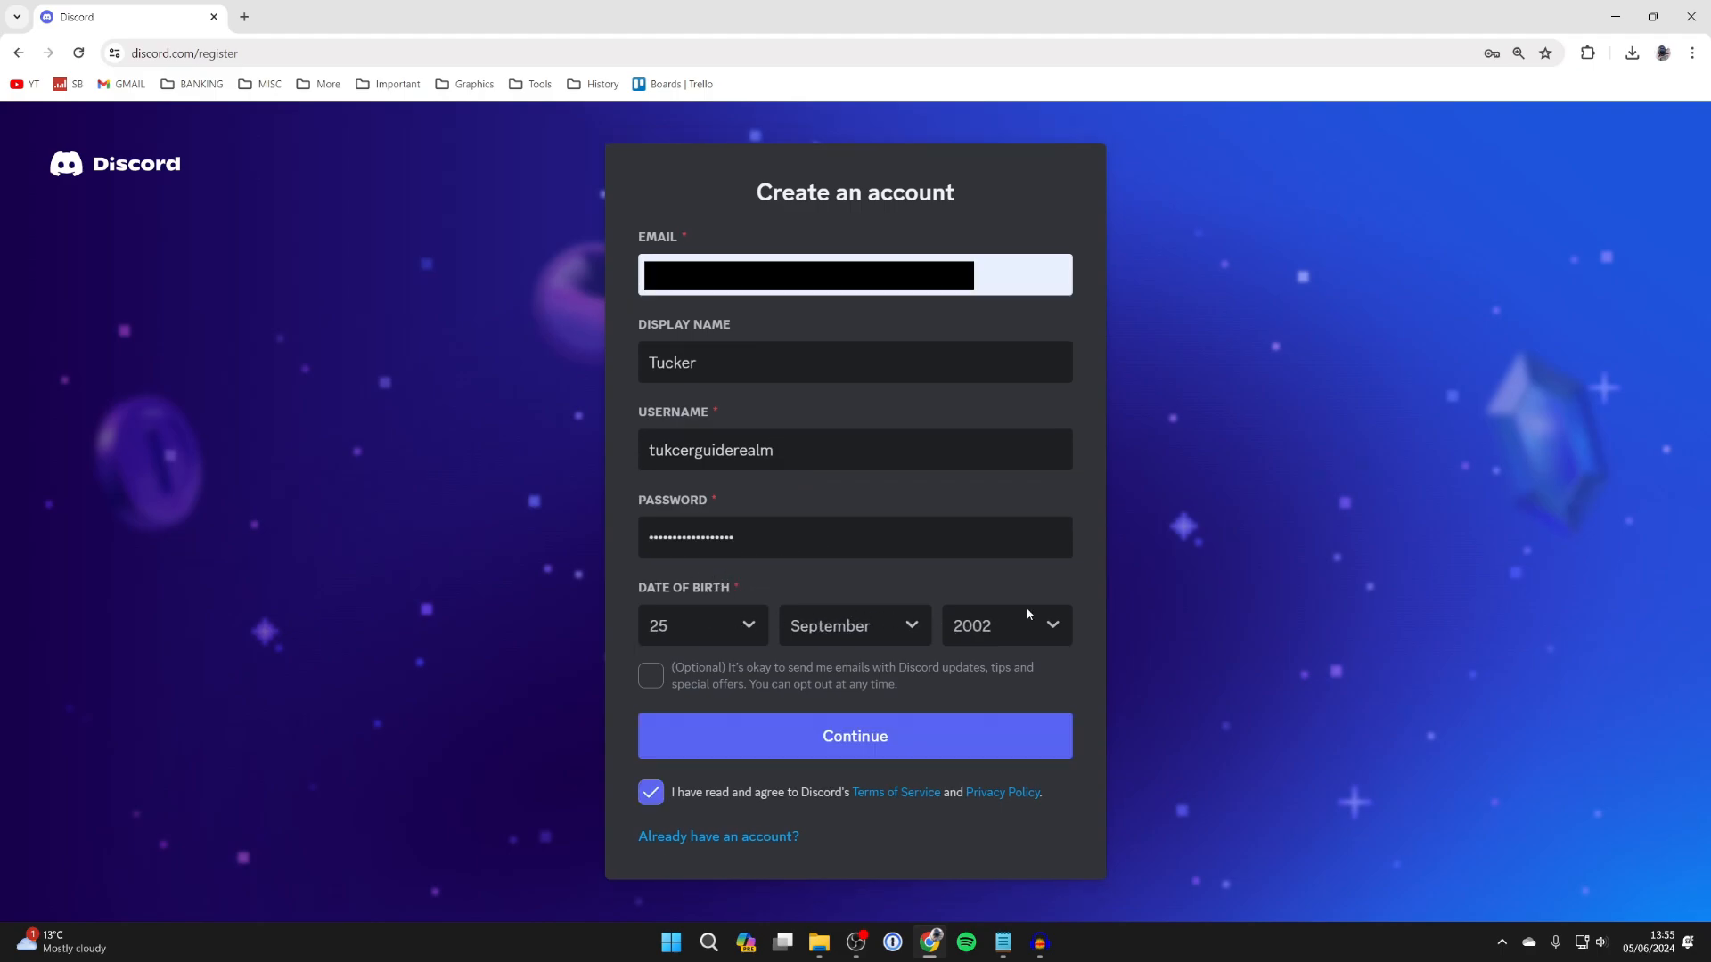
{"action": "mouse_move", "coordinate": [748, 806]}
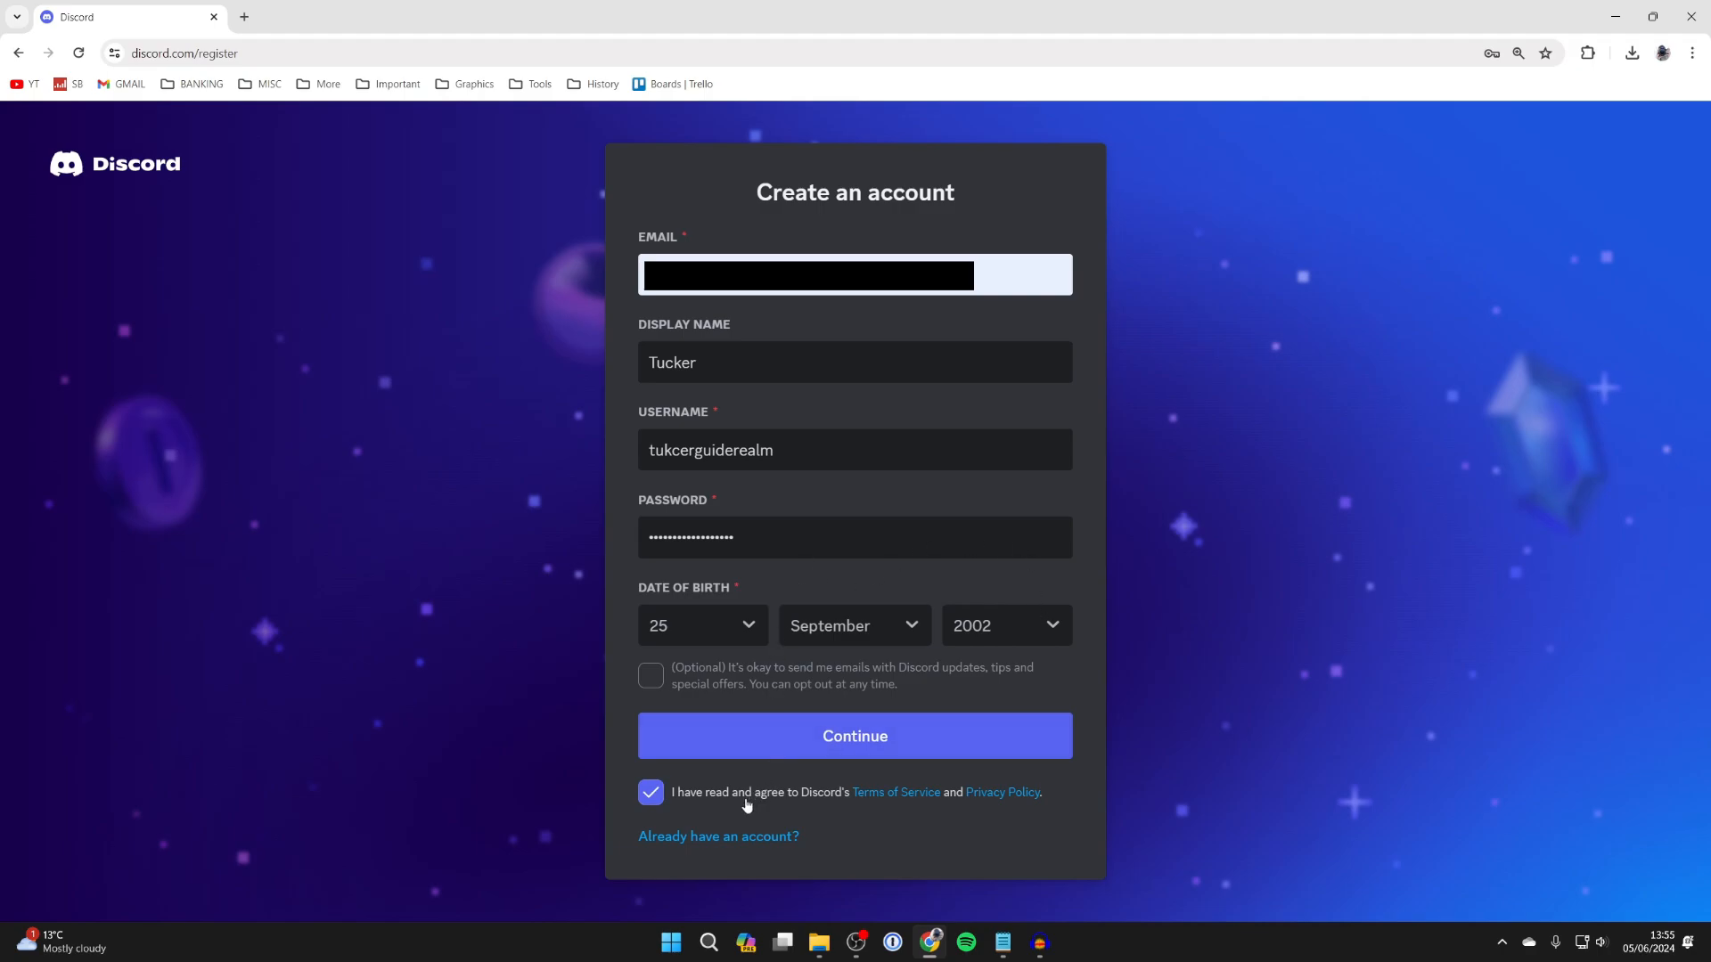
{"action": "mouse_move", "coordinate": [894, 792]}
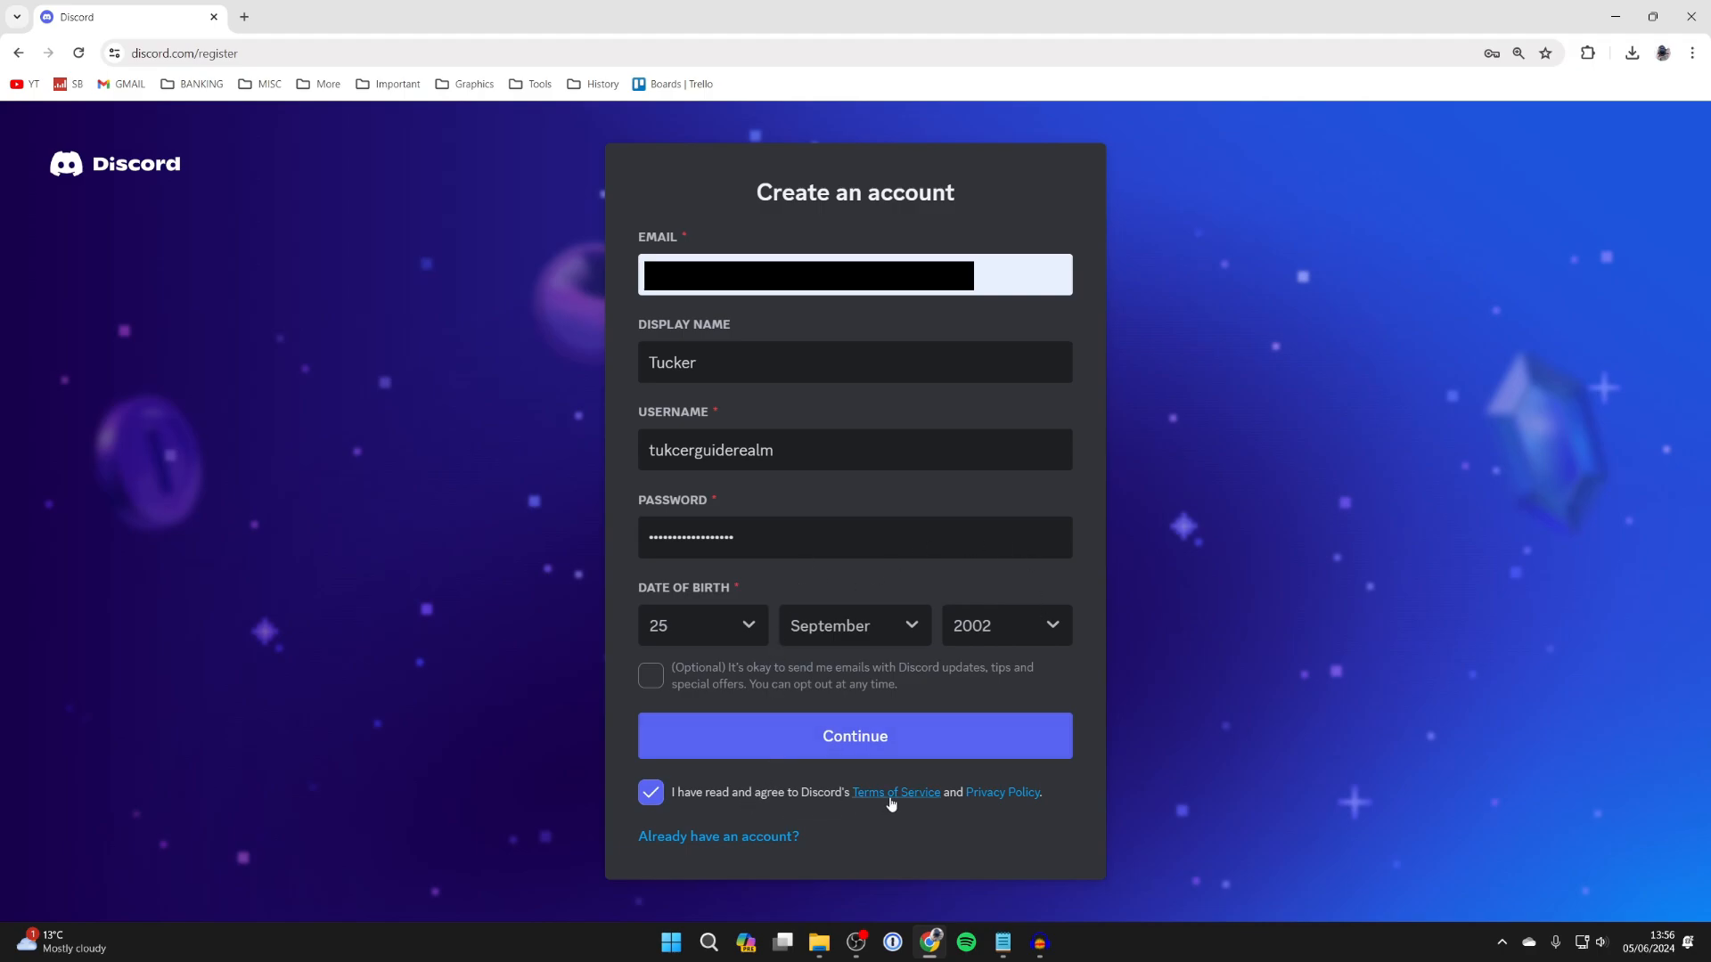
{"action": "mouse_move", "coordinate": [964, 767]}
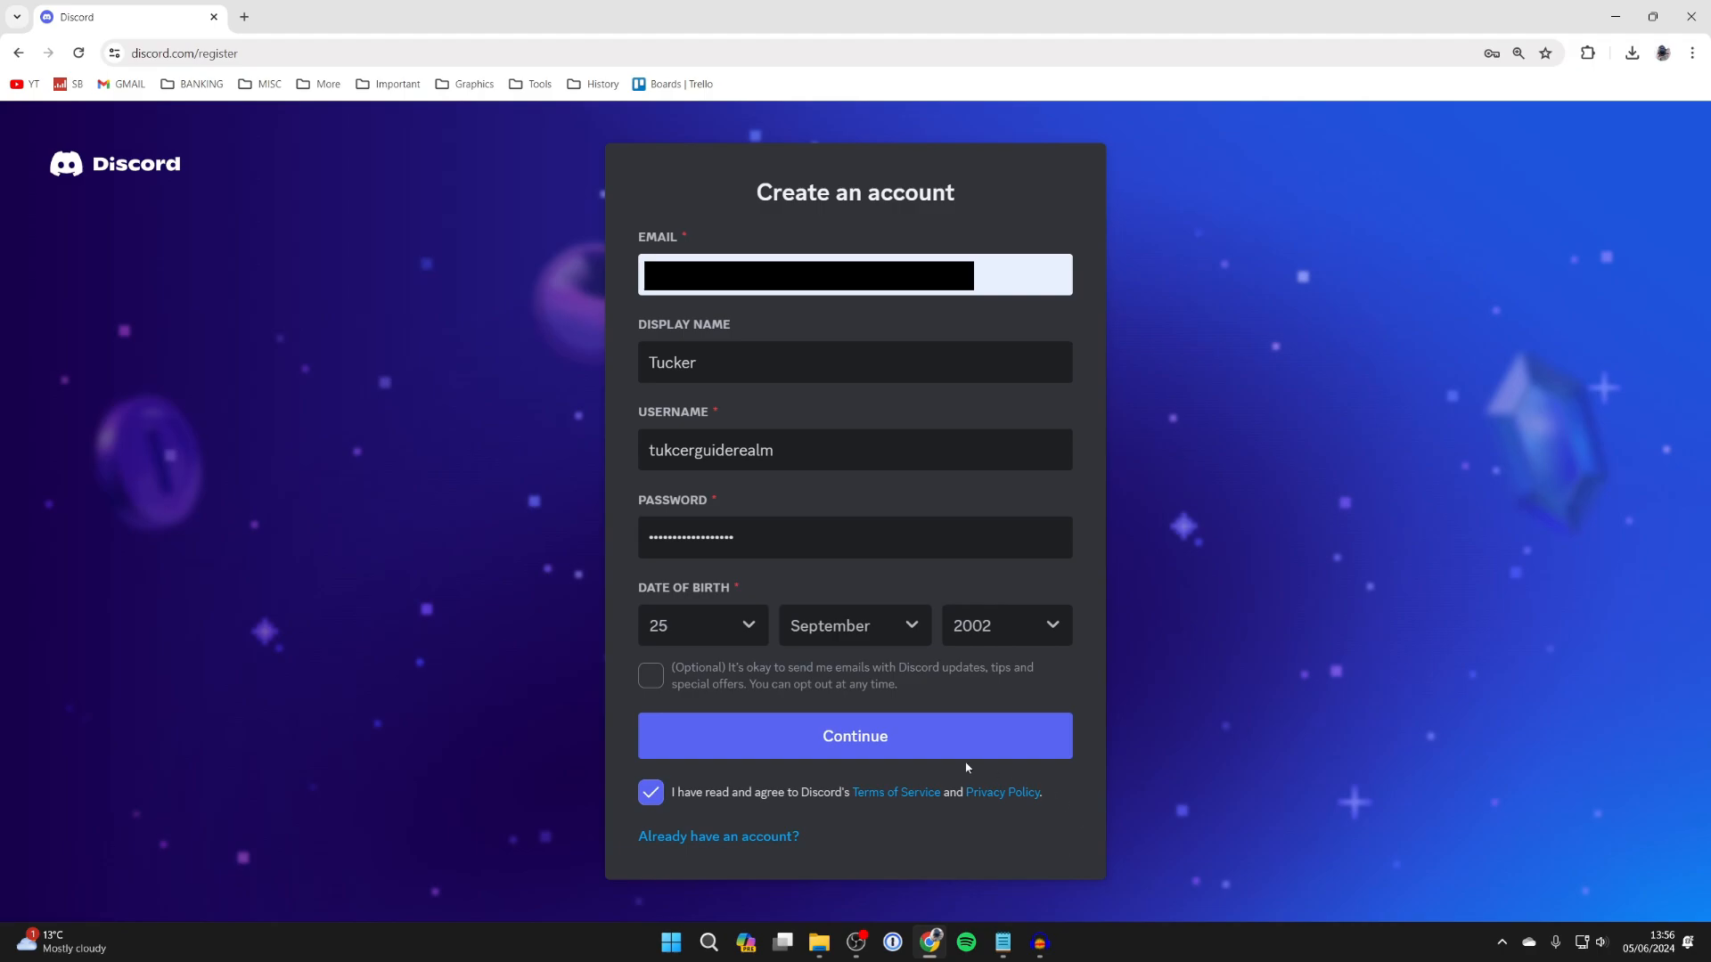
{"action": "left_click", "coordinate": [855, 735]}
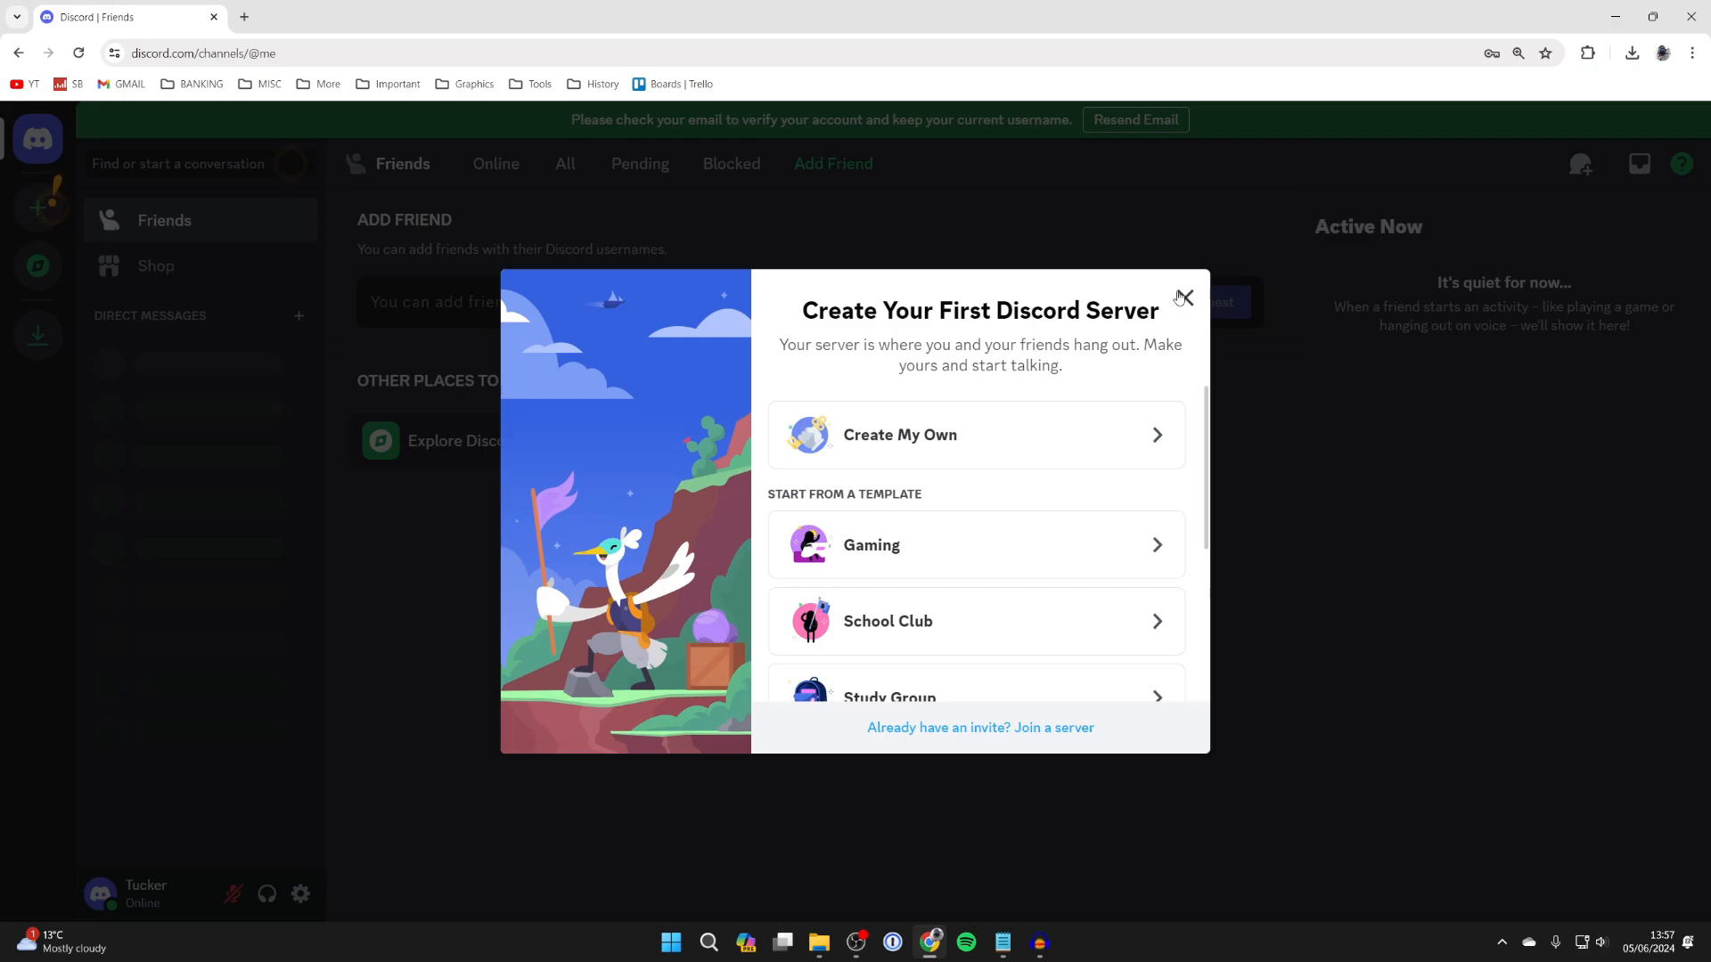
Close the 'Create Your First Discord Server' dialog.
{"action": "left_click", "coordinate": [1182, 297]}
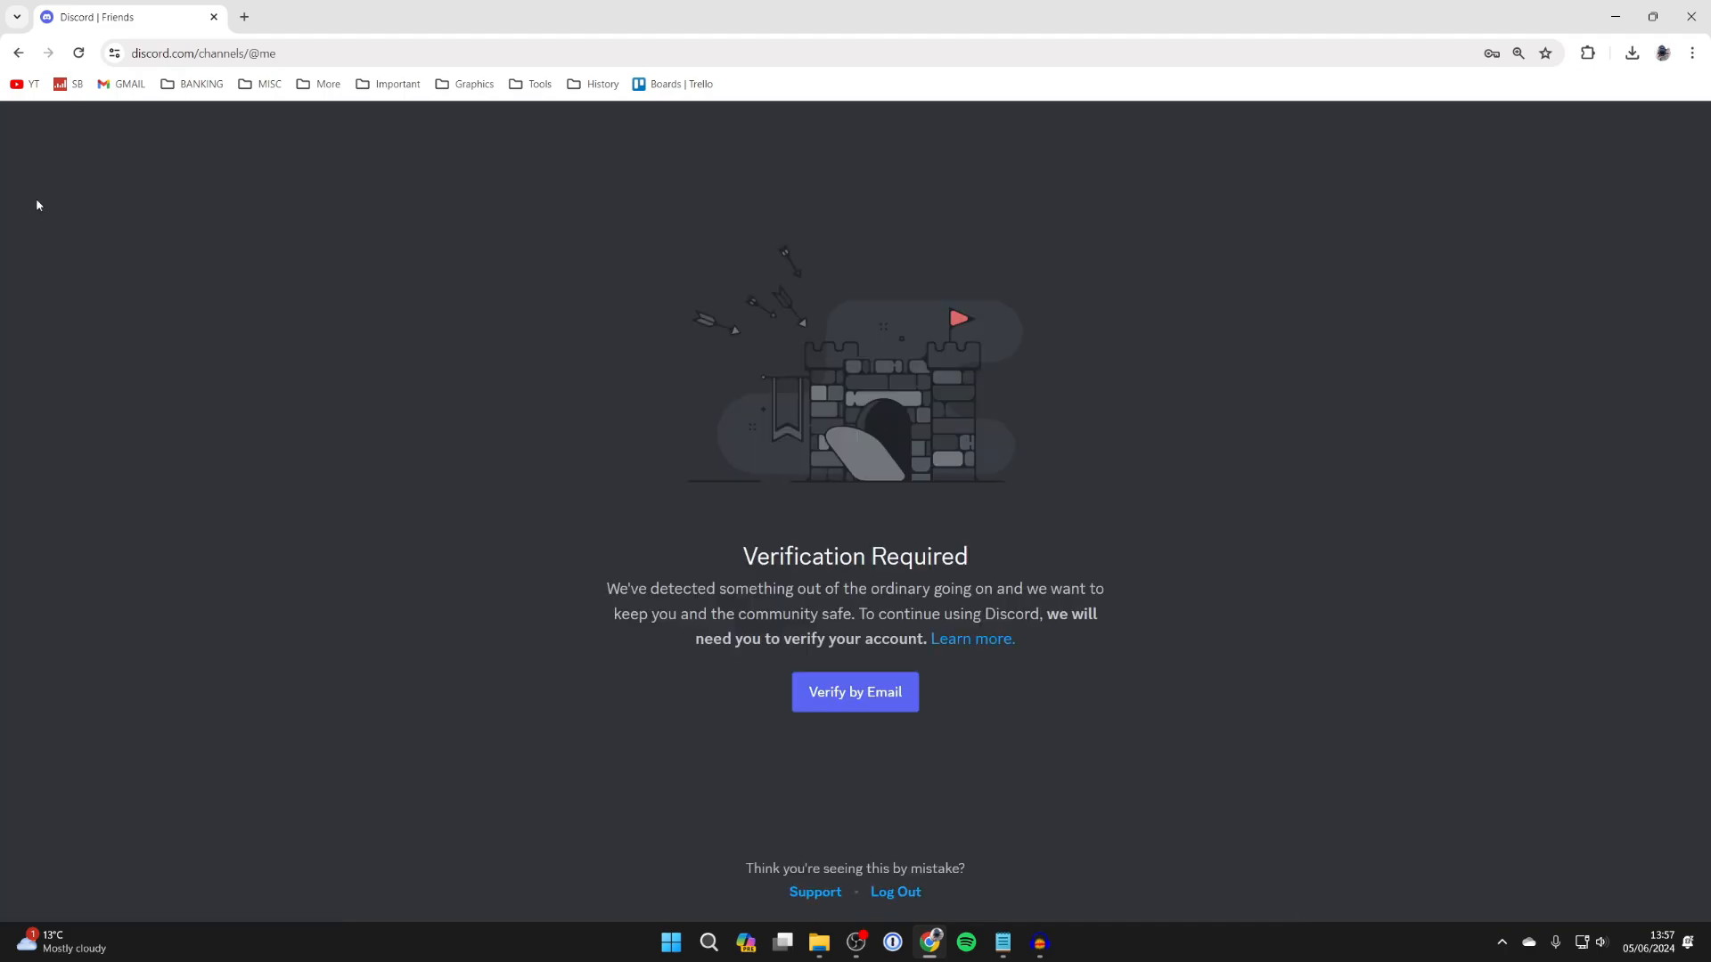
{"action": "mouse_move", "coordinate": [654, 653]}
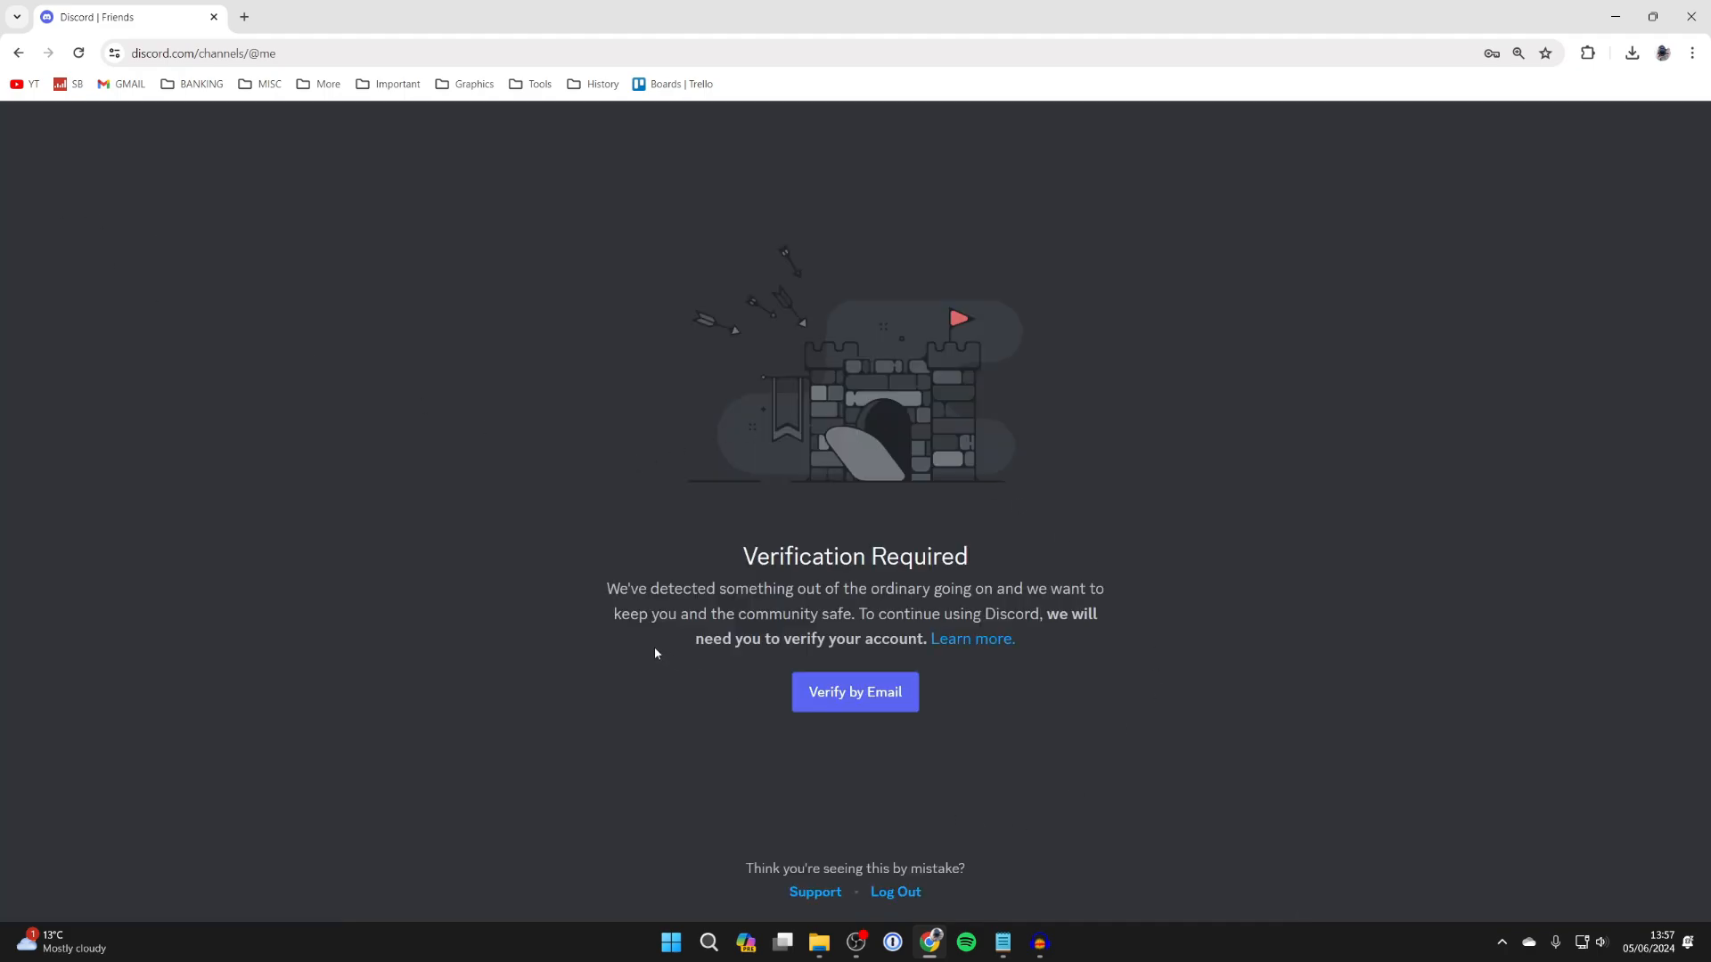
{"action": "mouse_move", "coordinate": [849, 811]}
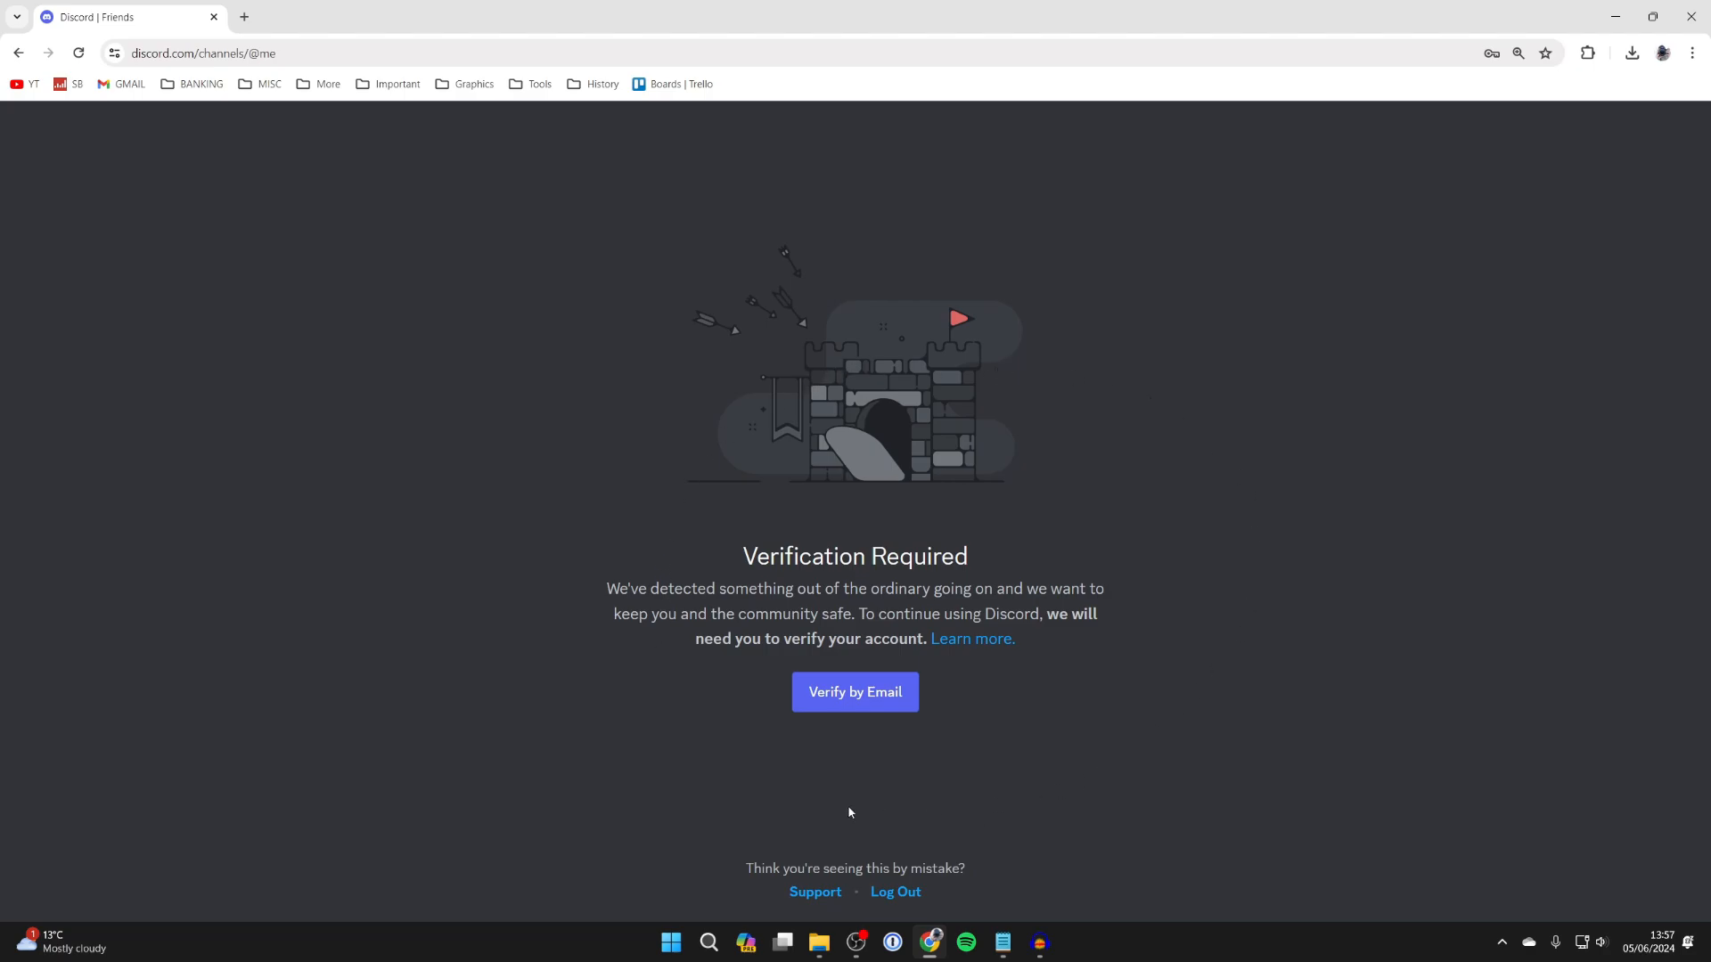